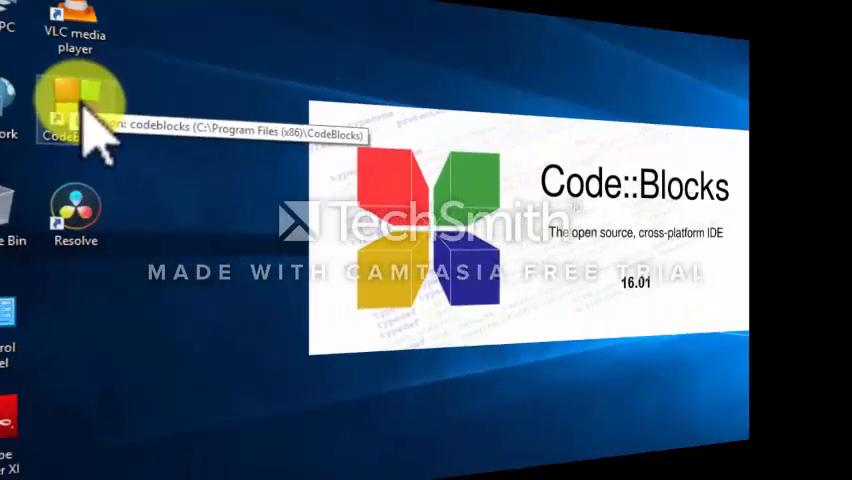
Launch Code::Blocks and create a new empty source file
double_click(70, 96)
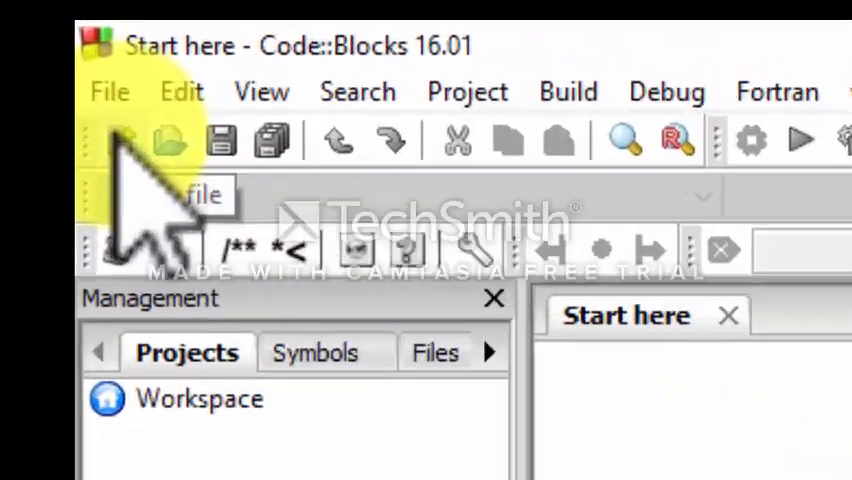
left_click(122, 140)
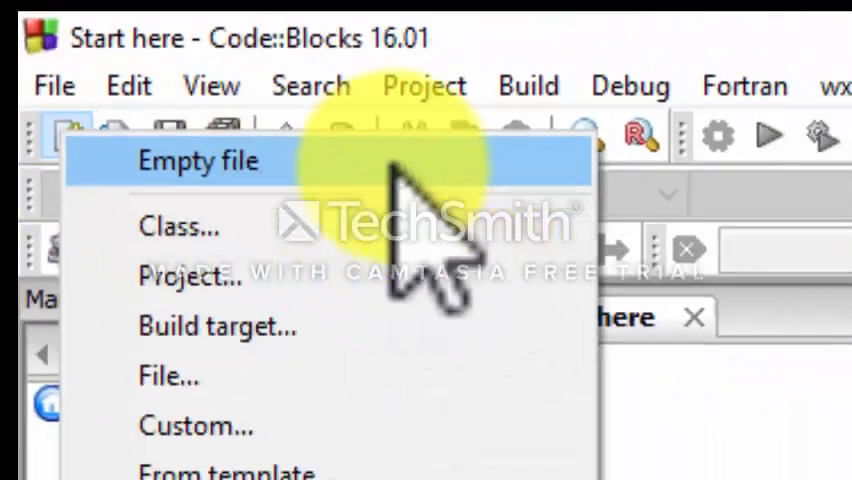
left_click(198, 160)
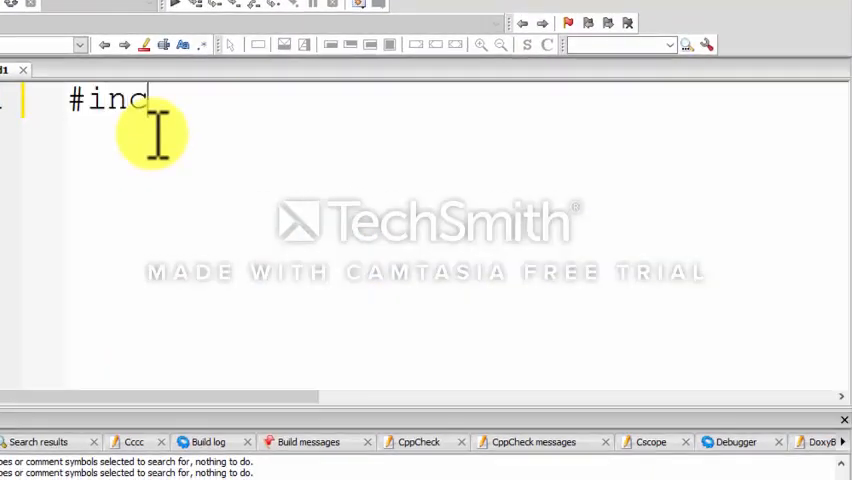
Write the #include<stdio.h> and #include<conio.h> lines at the top of the file
type("lude<stdio.h>")
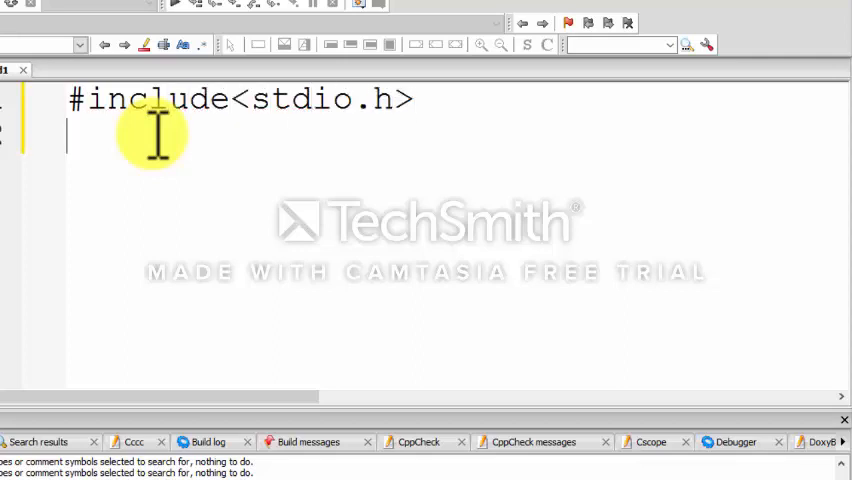
type("#inc")
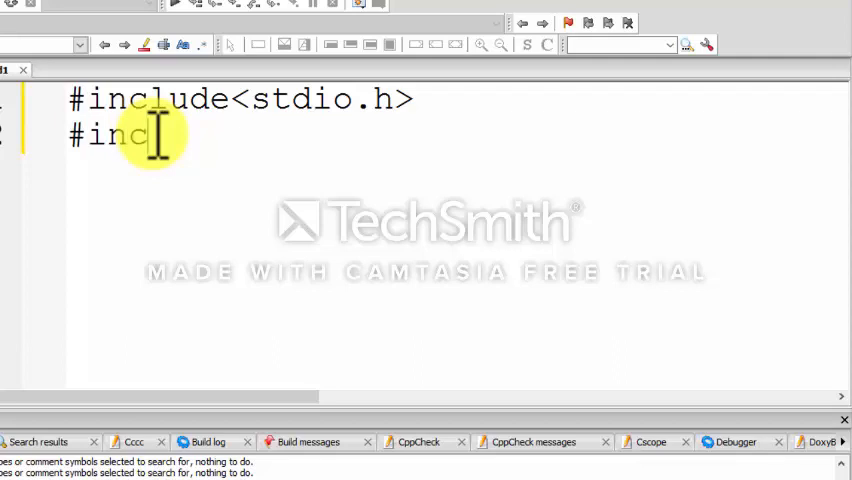
type("lude<conio")
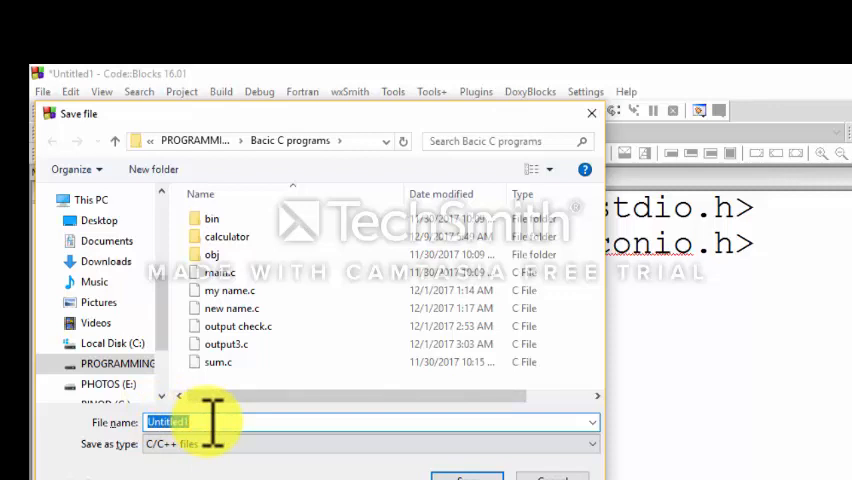
Save the file as 'odd or even' in the Basic C programs folder
type("o")
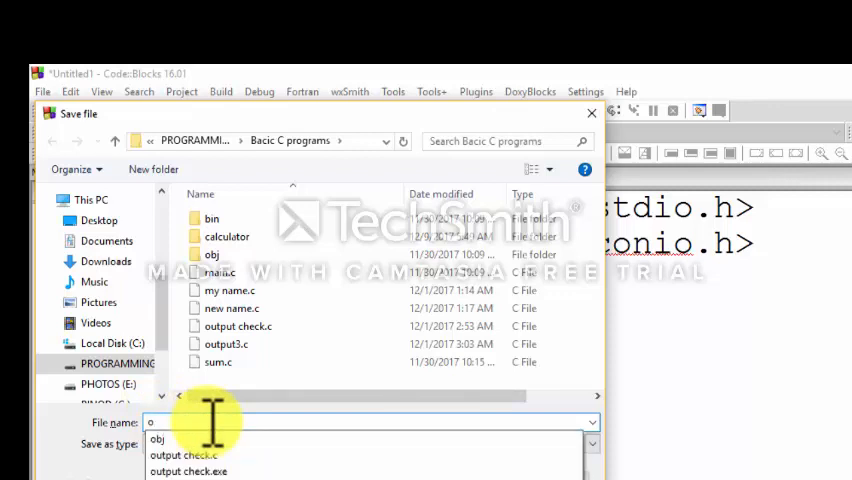
type("odd or eve")
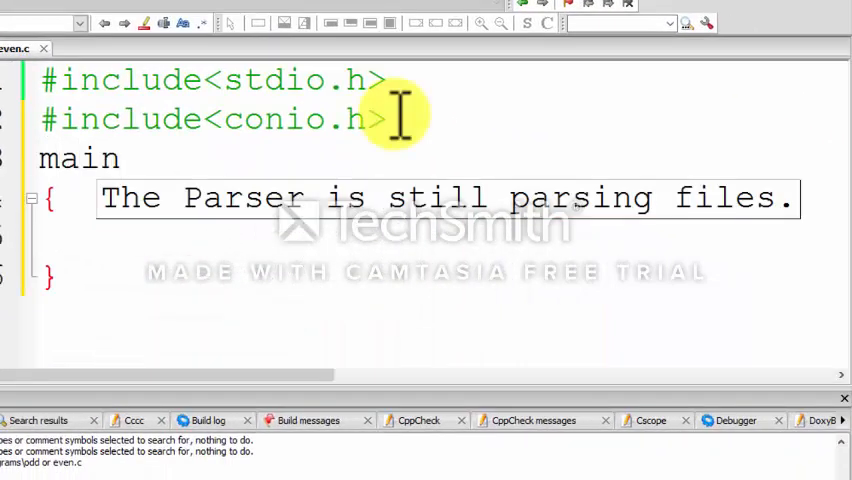
Write main() declaring int x and printing "Enter any number\n"
type("()")
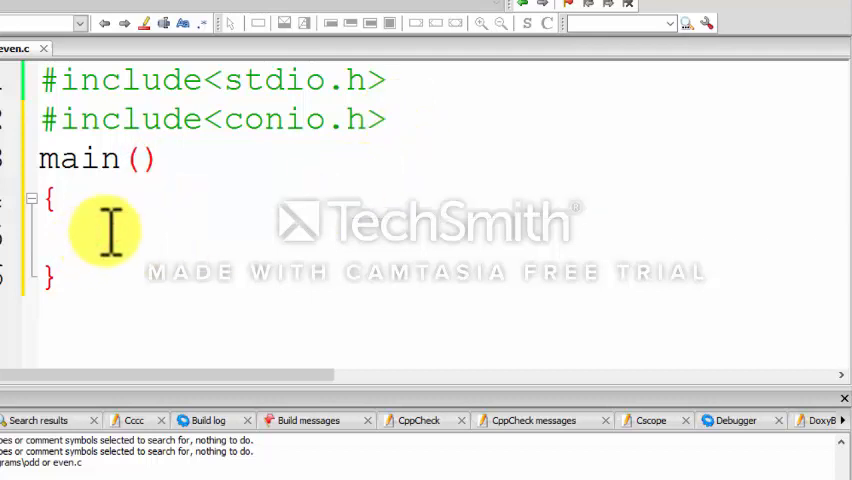
type("int")
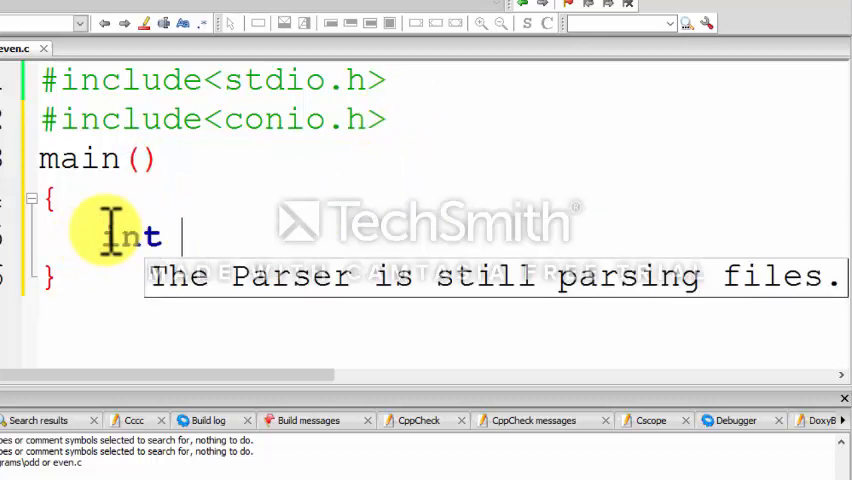
type("x;")
type("printf(\"")
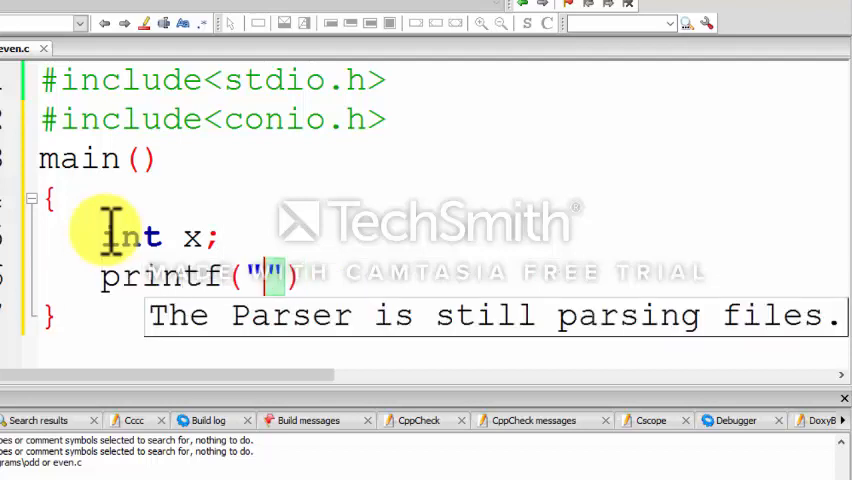
type("Enter an")
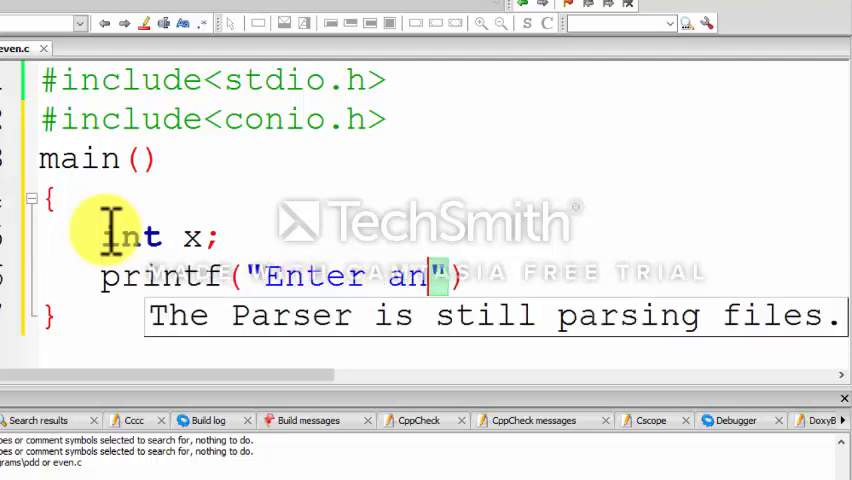
type("y number)")
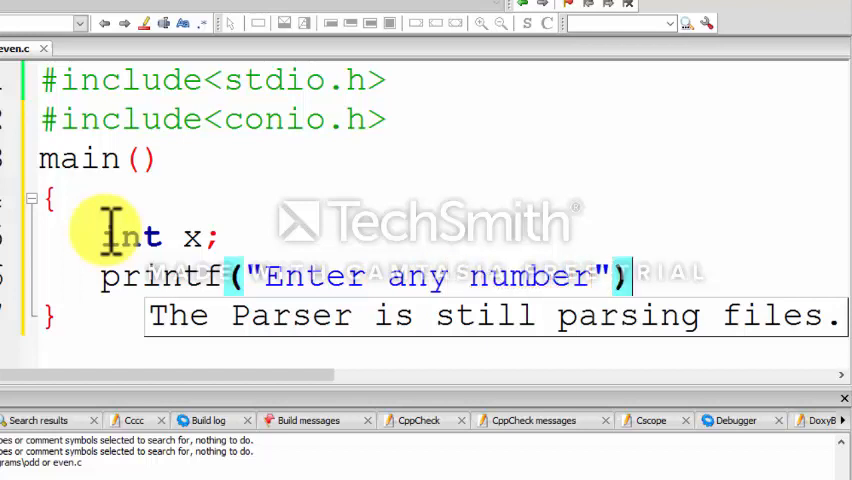
type(";")
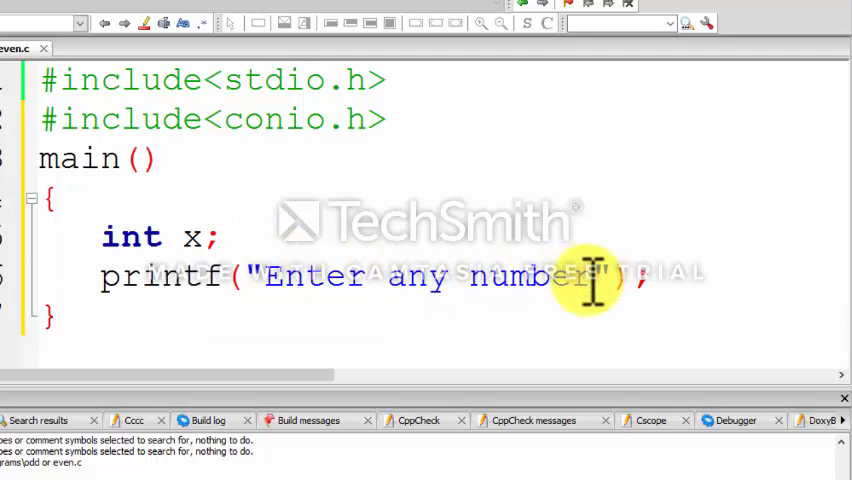
type("\\n")
type("s")
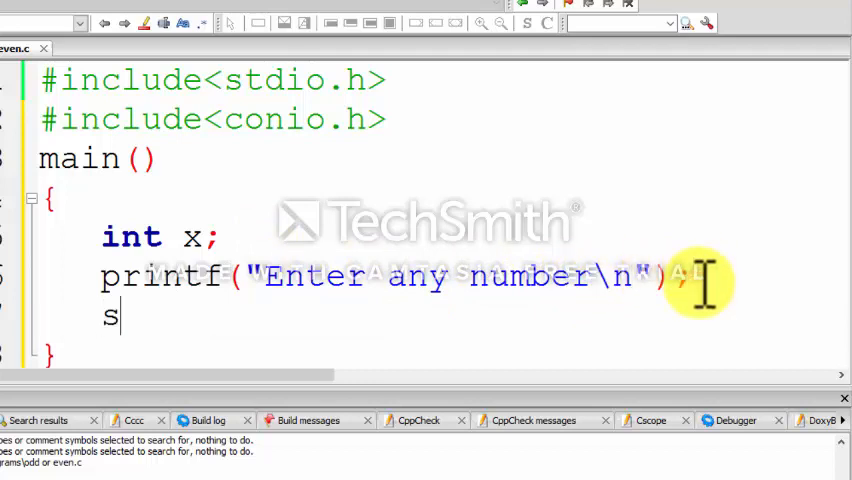
Read the number into x with scanf("%d",&x)
type("canf()")
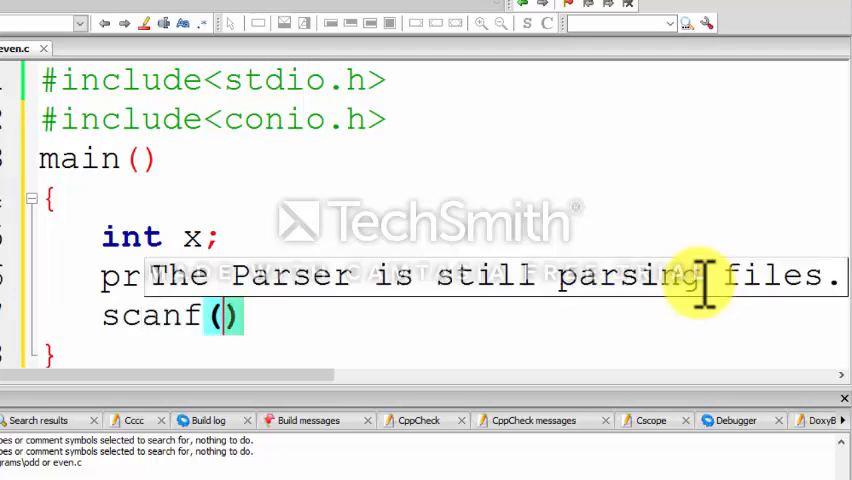
type("\"%d\"")
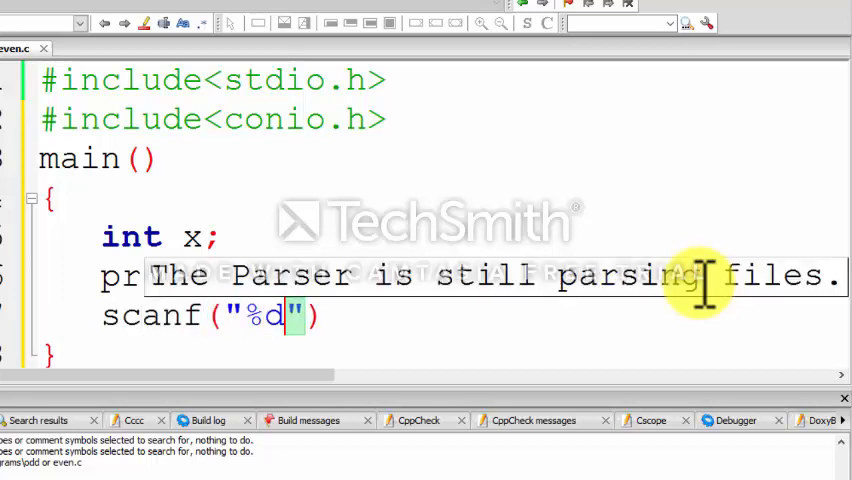
type(",")
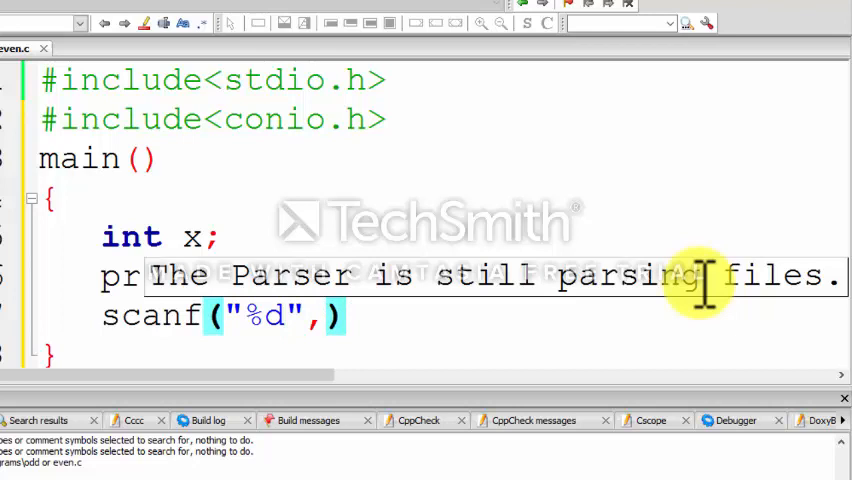
type("&x")
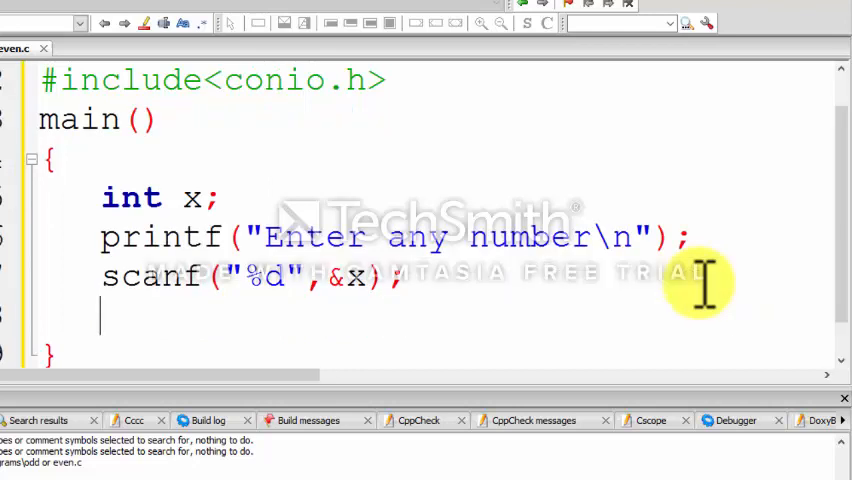
Add the if(x%2==0) test for evenness
type("if")
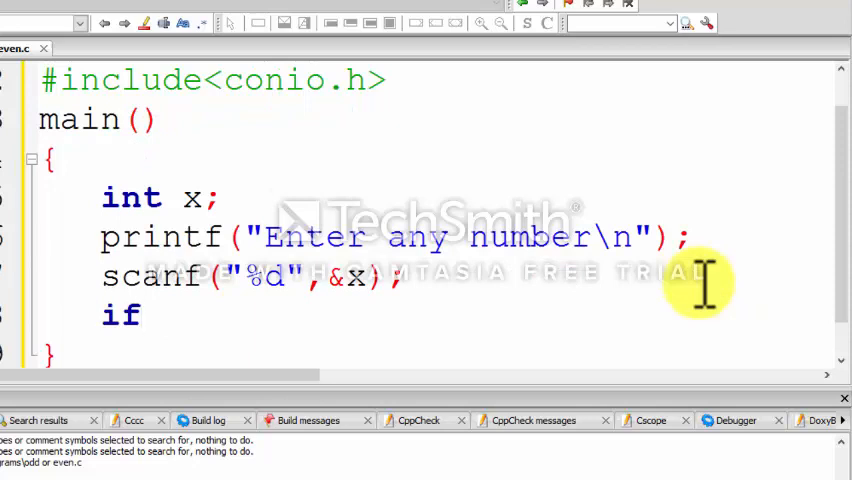
type("(x)")
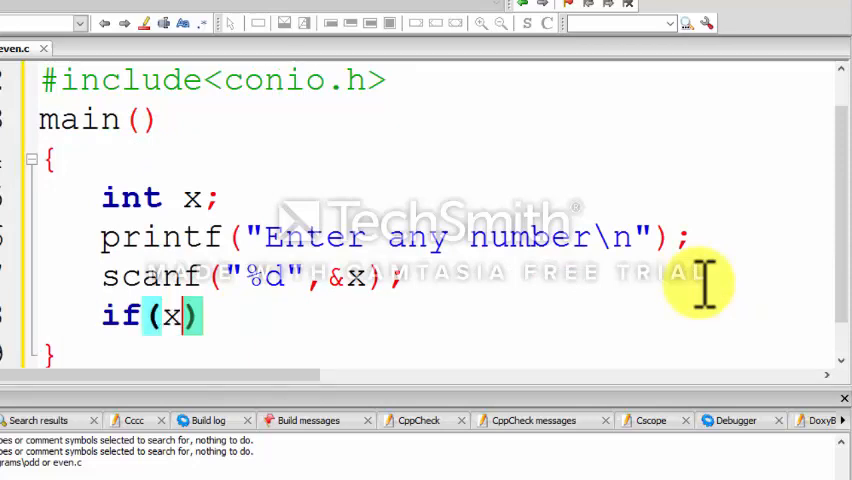
type("%2=")
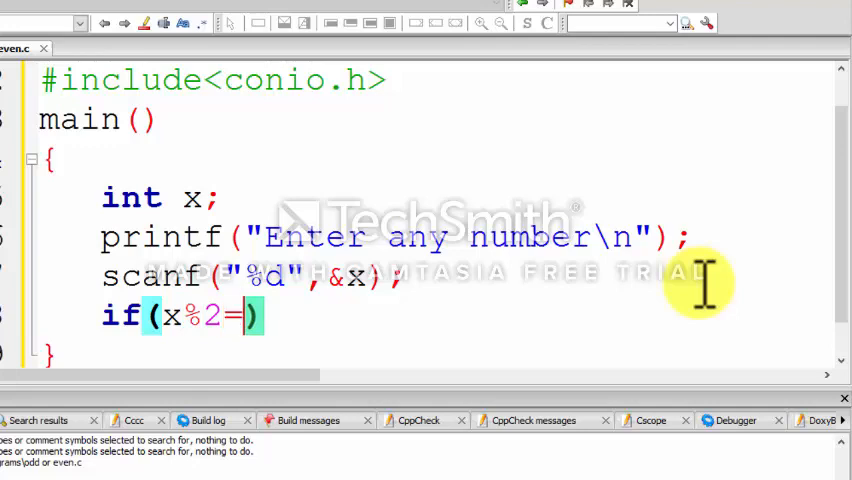
type("=0")
type("printf")
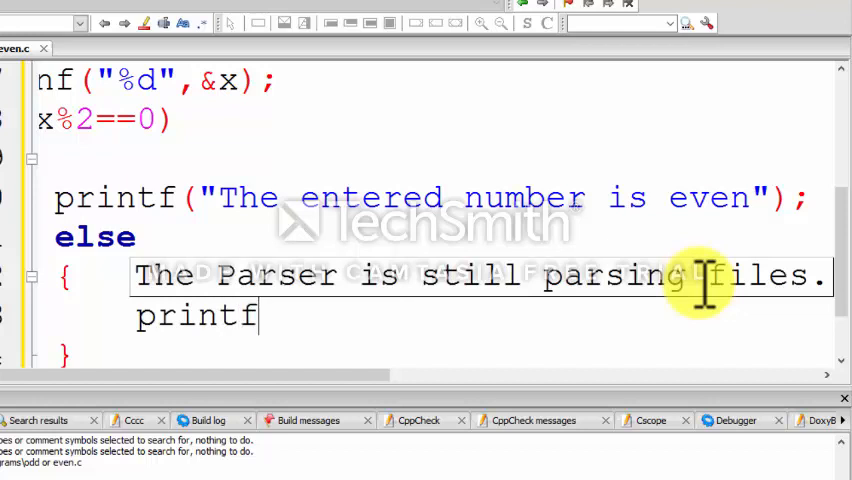
Print "The entered number is even" and the else-branch odd message
type("(\"T\")")
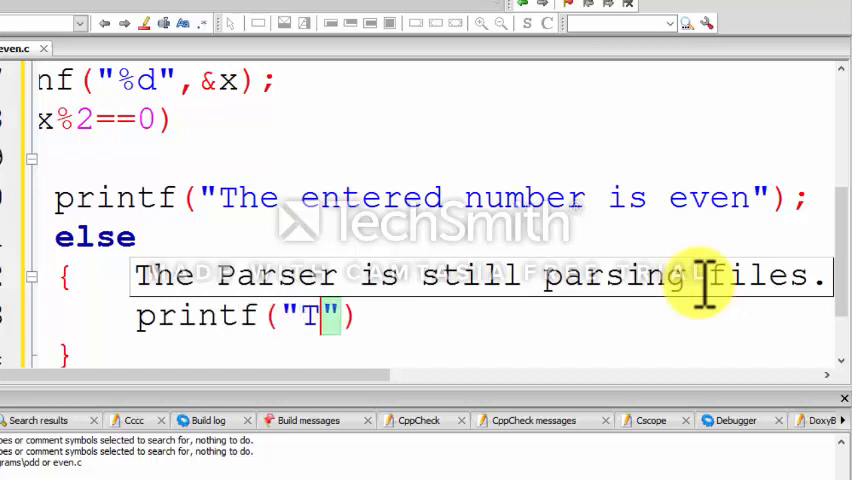
type("he entered")
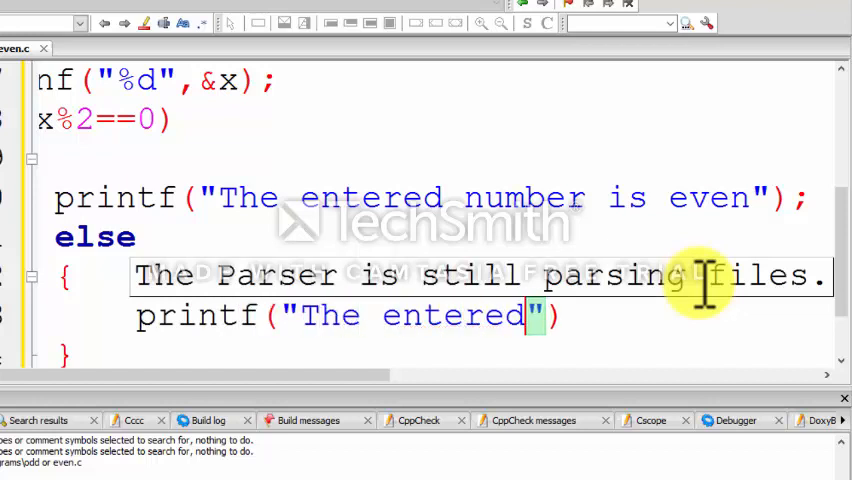
type("number is")
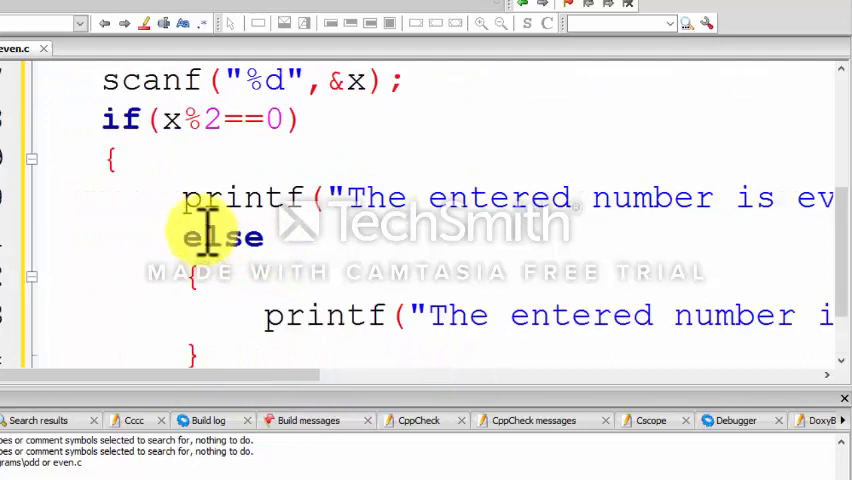
Add getch(); before main's closing brace and attempt a build
scroll("down", 3)
type("getch(")
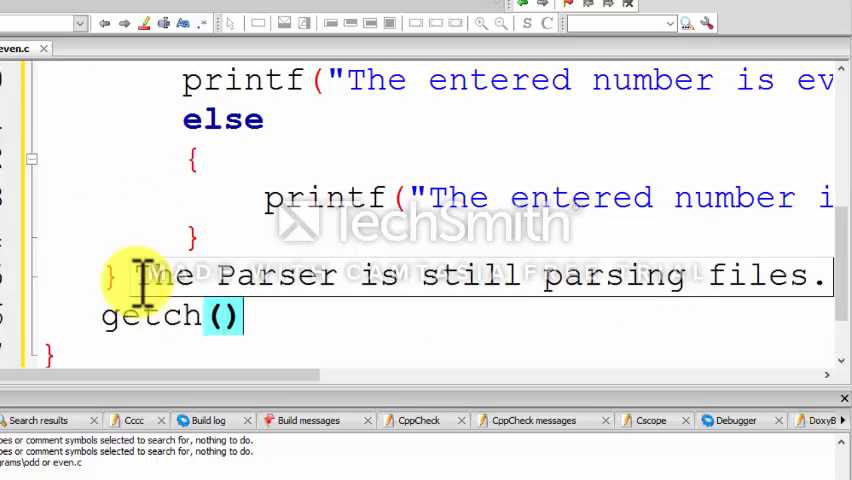
type(";")
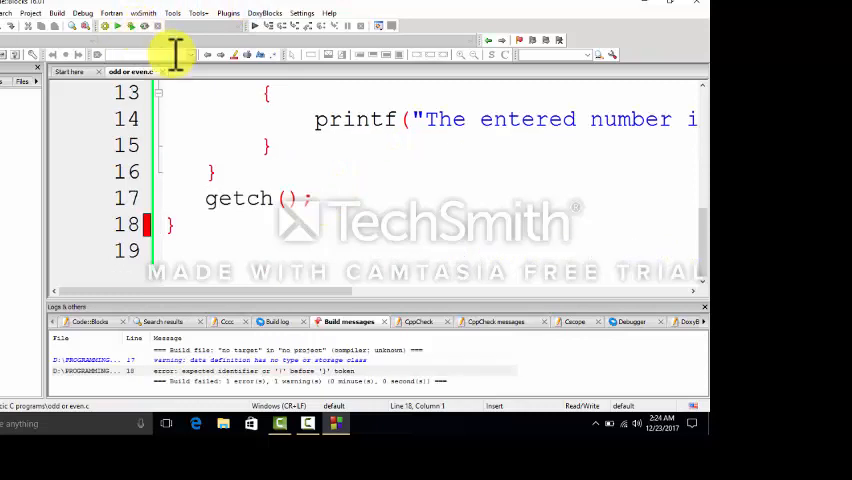
mouse_move(184, 224)
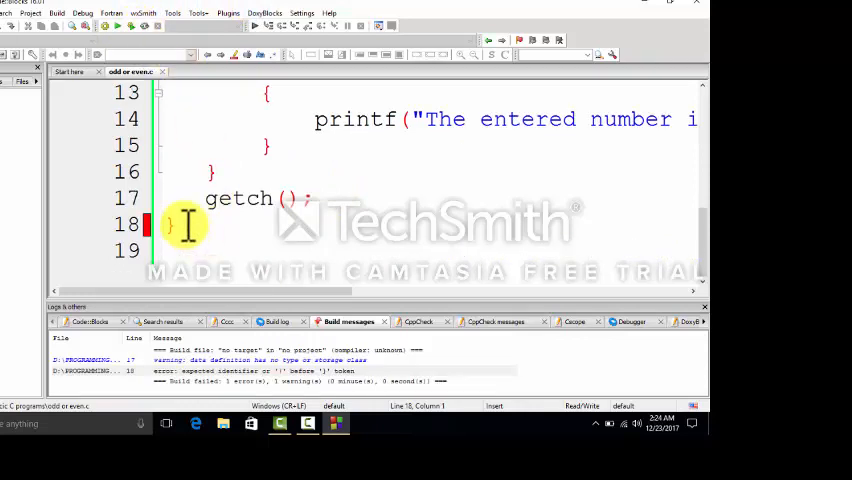